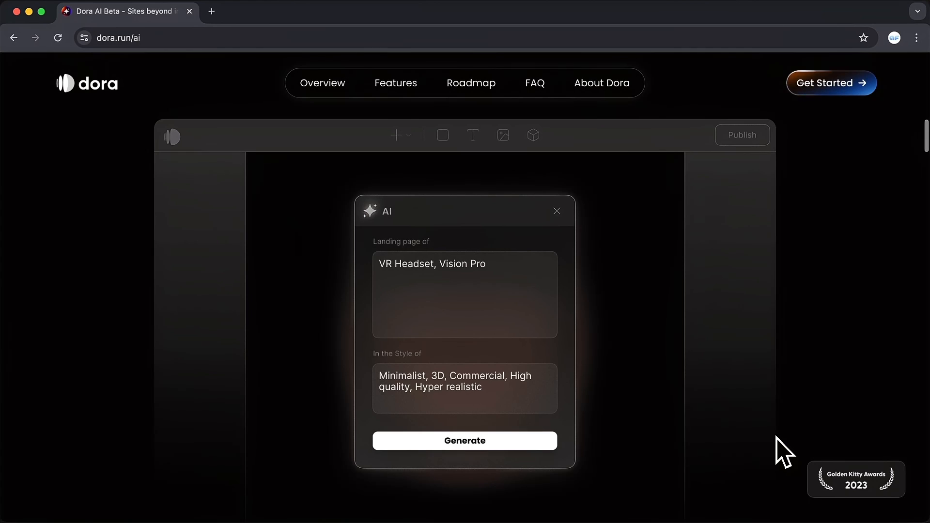
Generate previews from the homepage prompt 'Interior design portfolio with metallic floral details.'
click(464, 441)
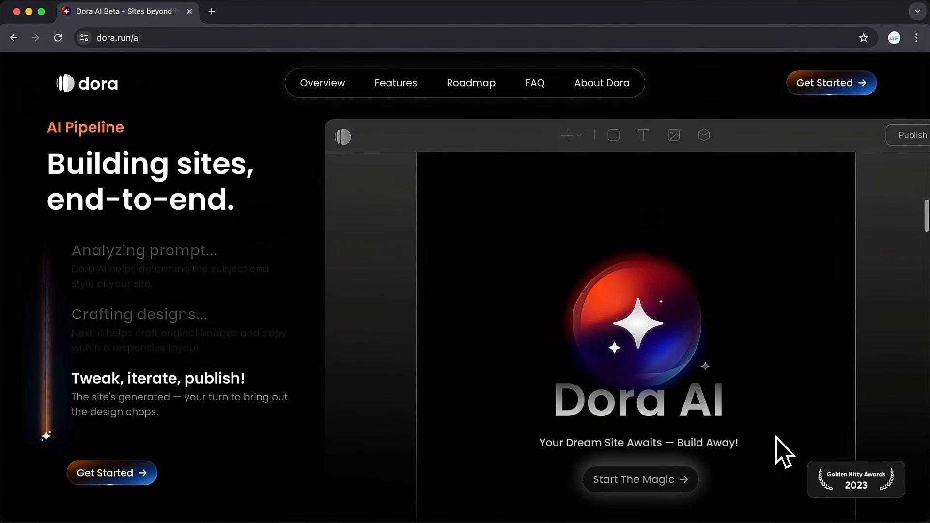
scroll(down, 3)
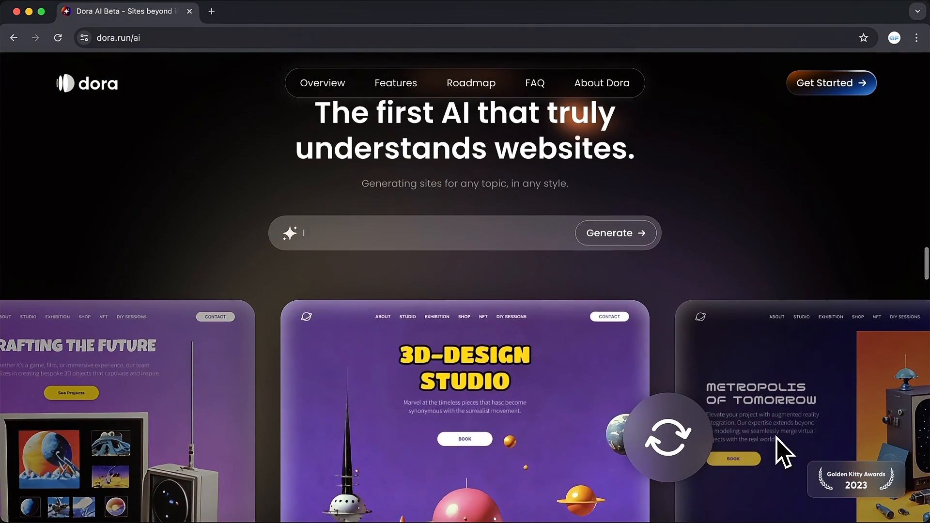
text(Interior design portfolio with metallic floral details.)
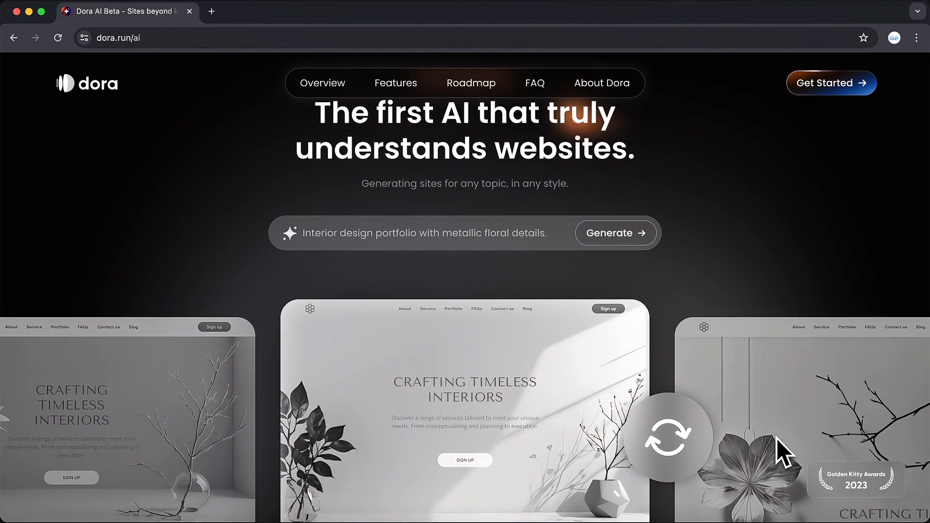
click(668, 436)
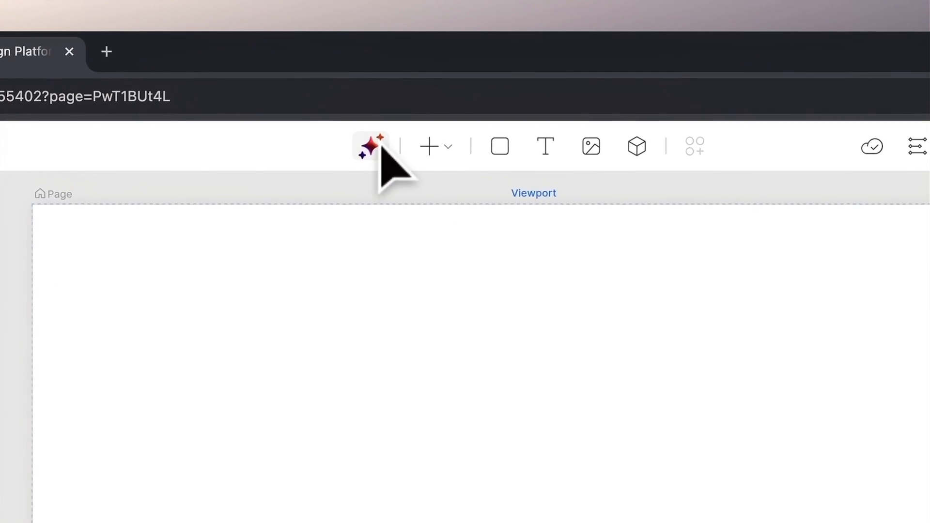
In the AI site generator, try Surprise me and All styles, then show all example prompts
click(370, 146)
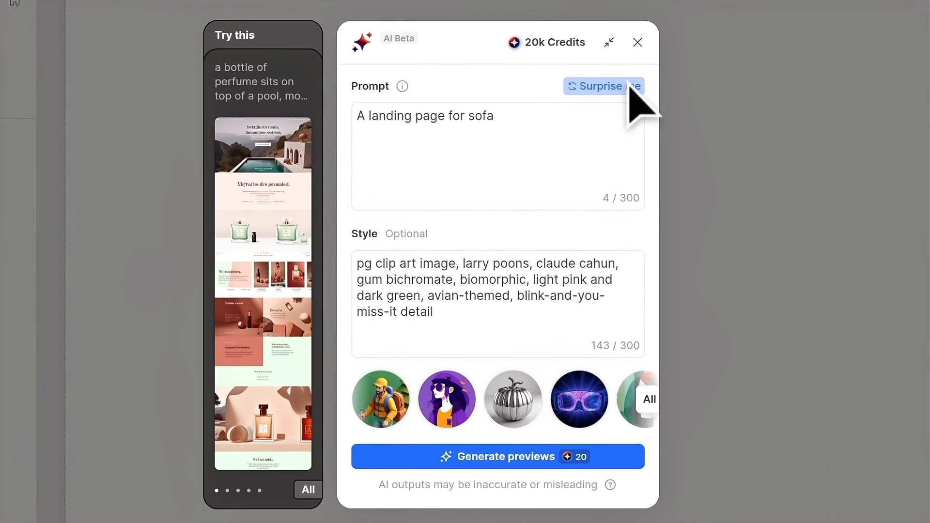
click(602, 86)
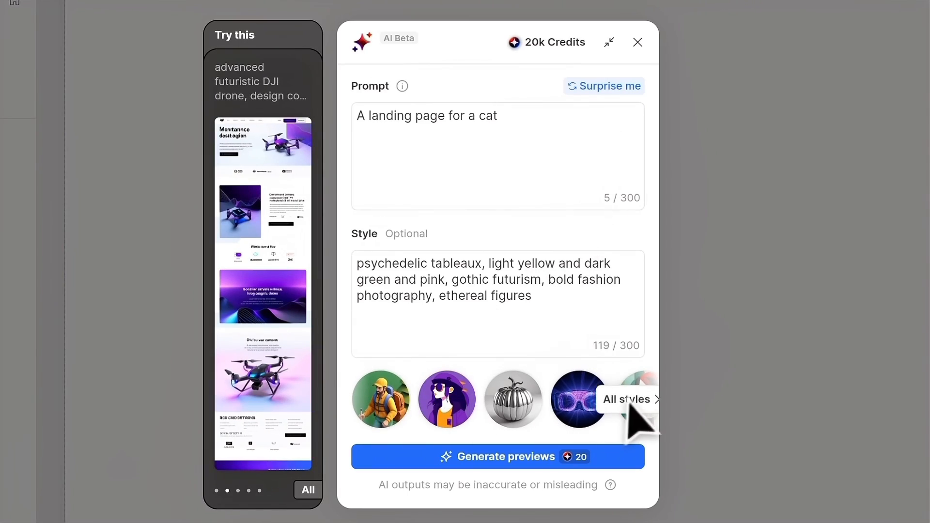
click(626, 399)
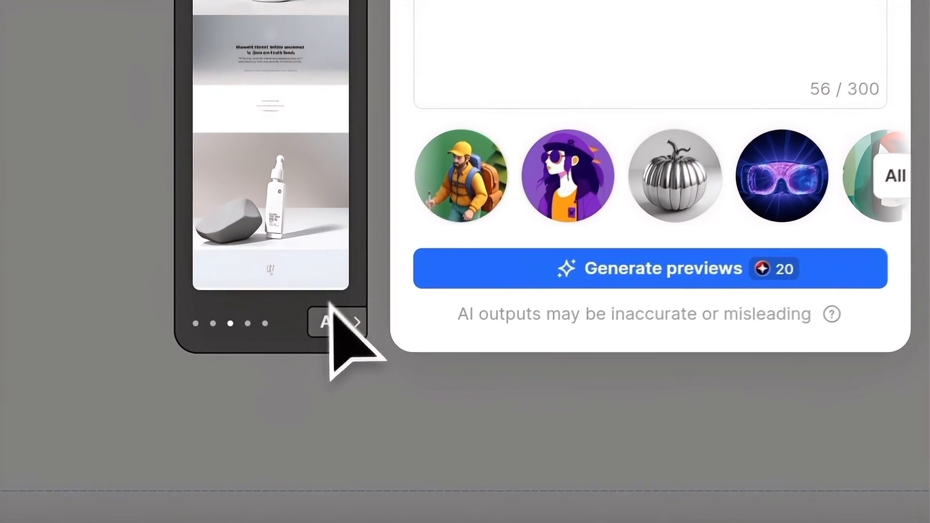
click(649, 268)
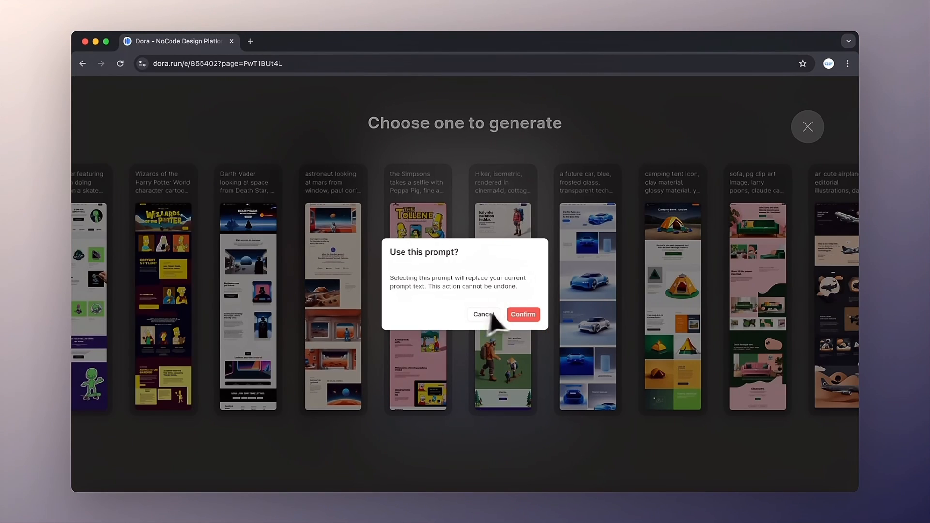
Use the astronaut-looking-at-Mars example prompt and generate landing page previews
click(523, 314)
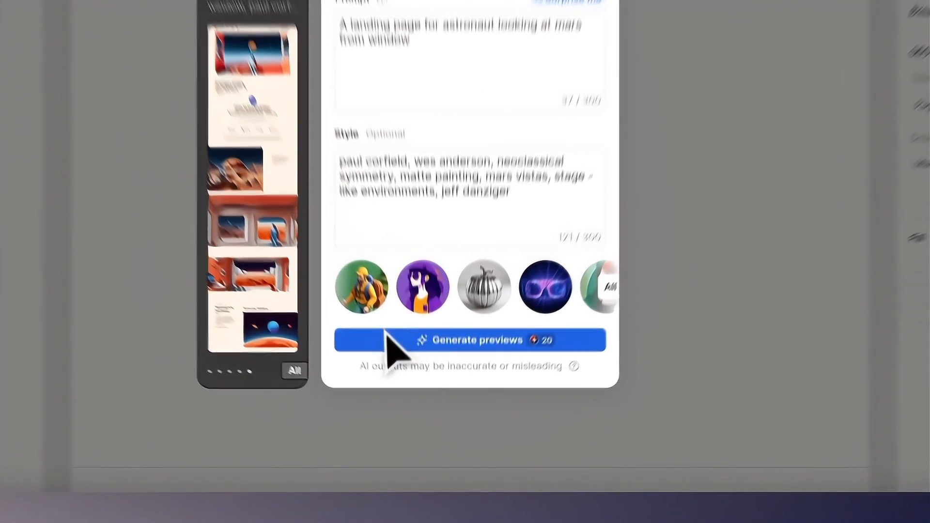
click(469, 339)
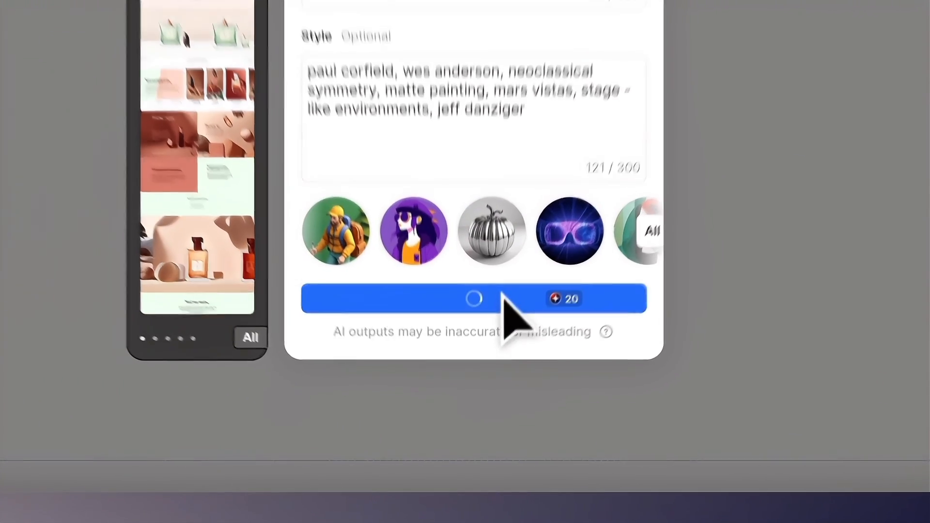
click(474, 299)
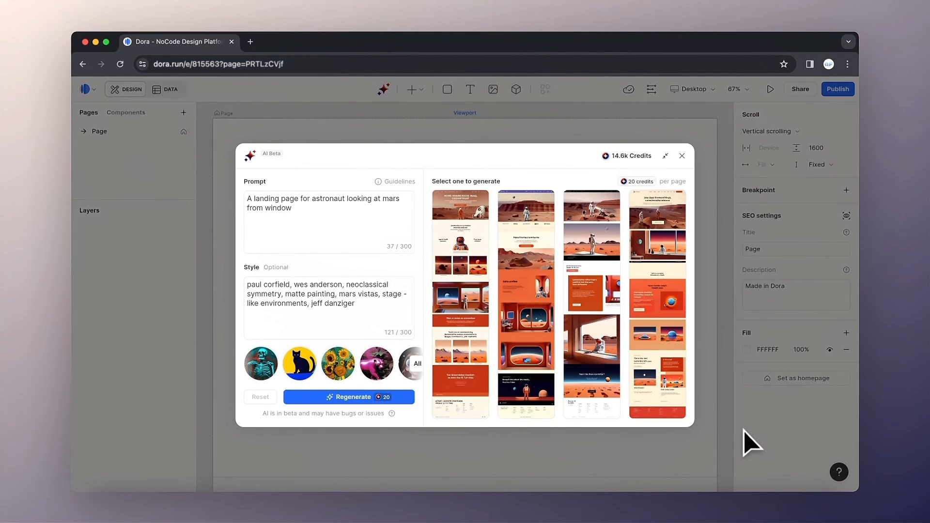
mouse_move(761, 388)
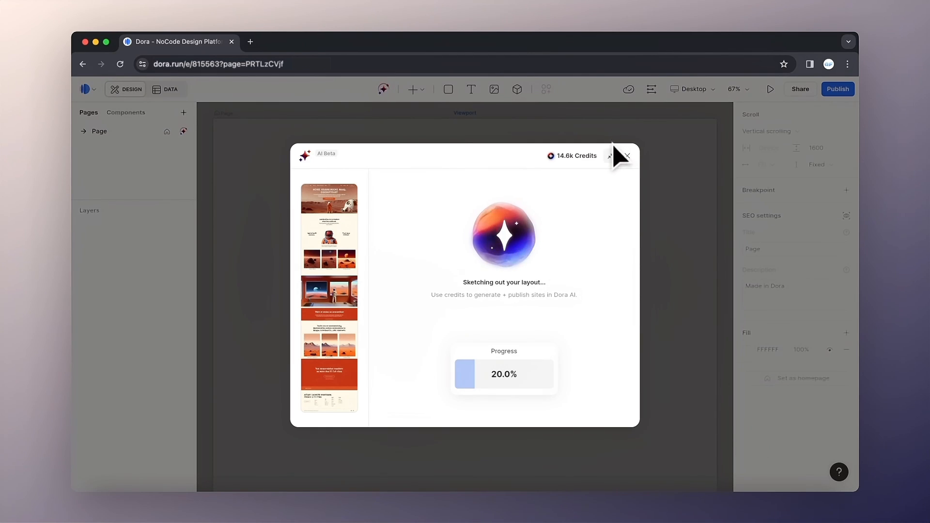
click(627, 155)
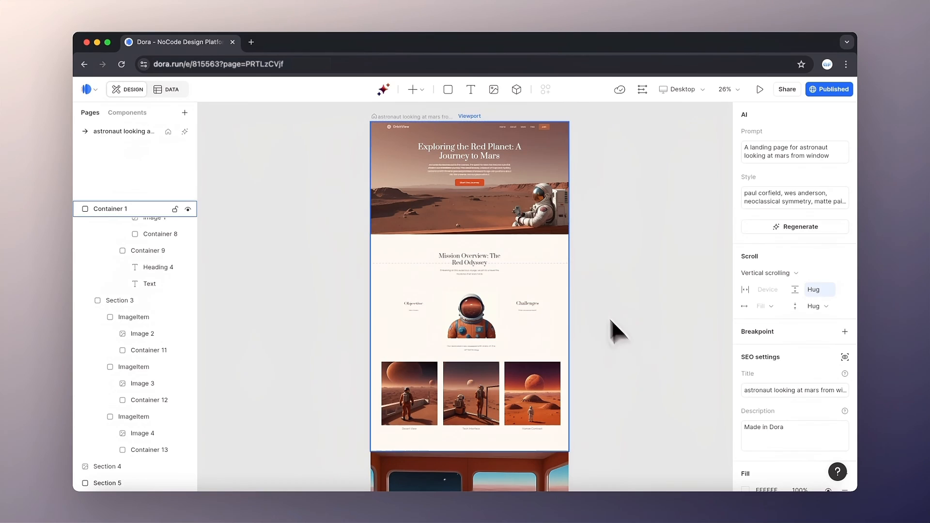
Select the hero paragraph and reopen the AI generator showing the astronaut previews
click(468, 166)
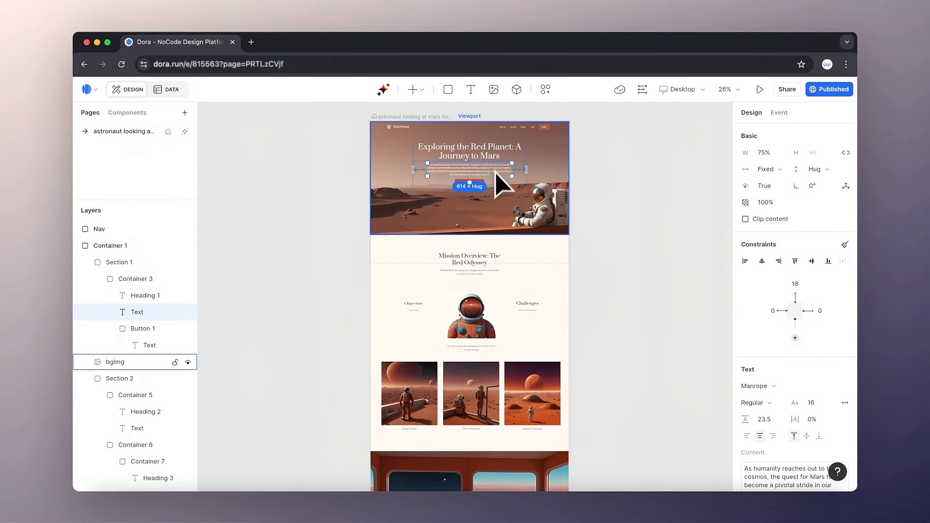
click(470, 393)
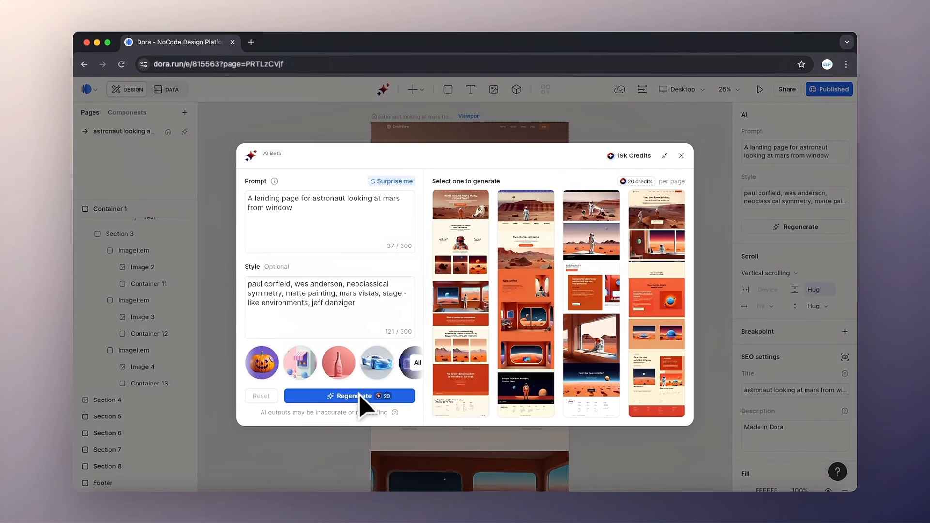
Regenerate previews, build a page from the first, switch to the original page, and open Publish
click(349, 396)
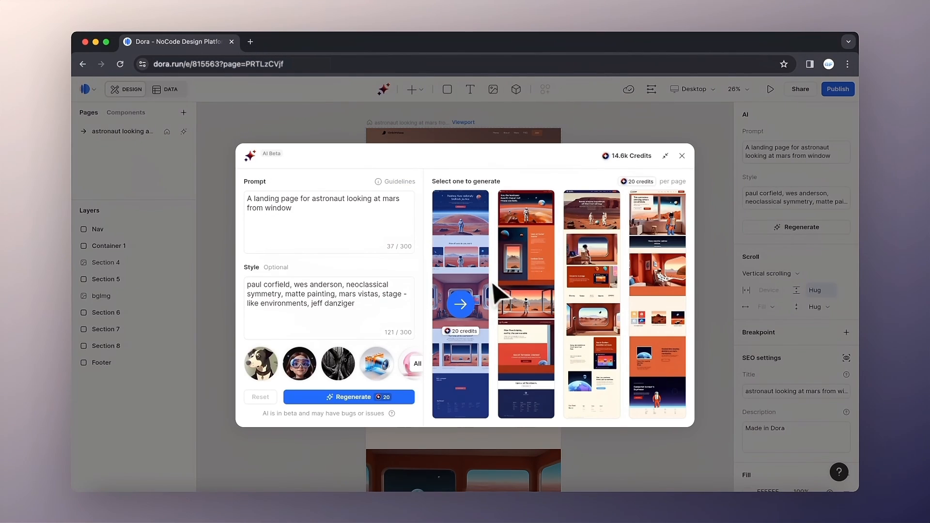
click(460, 305)
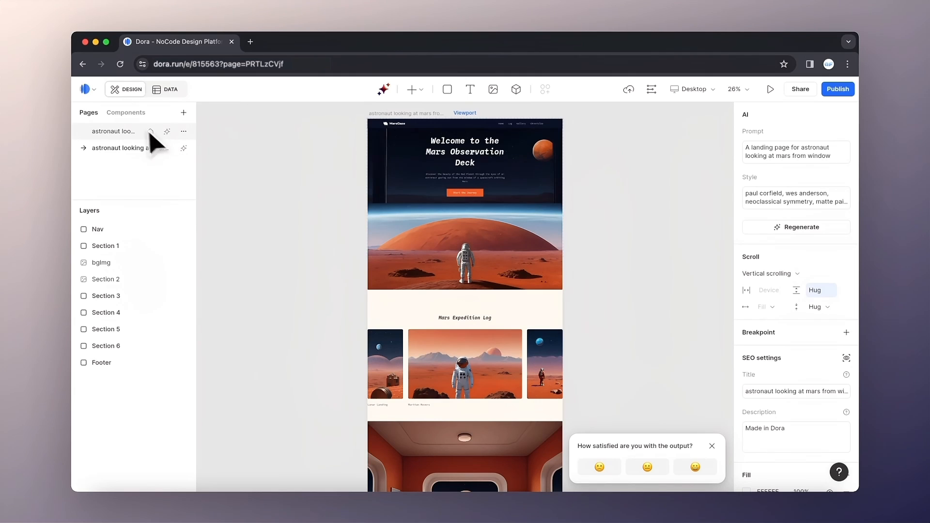
click(113, 131)
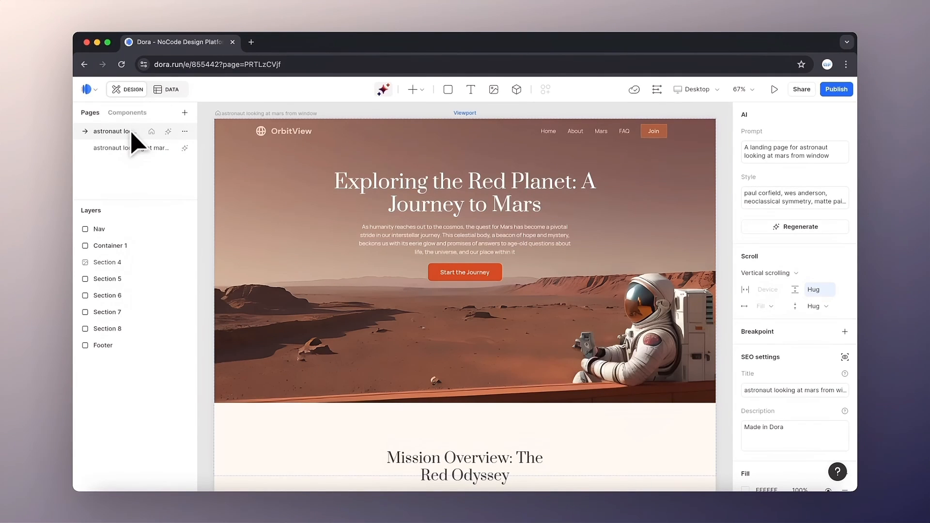
click(118, 132)
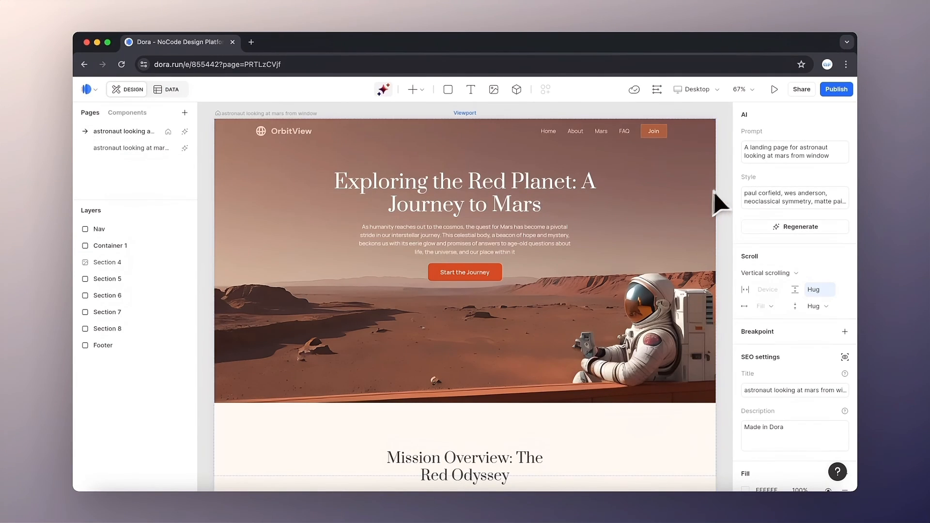
click(836, 90)
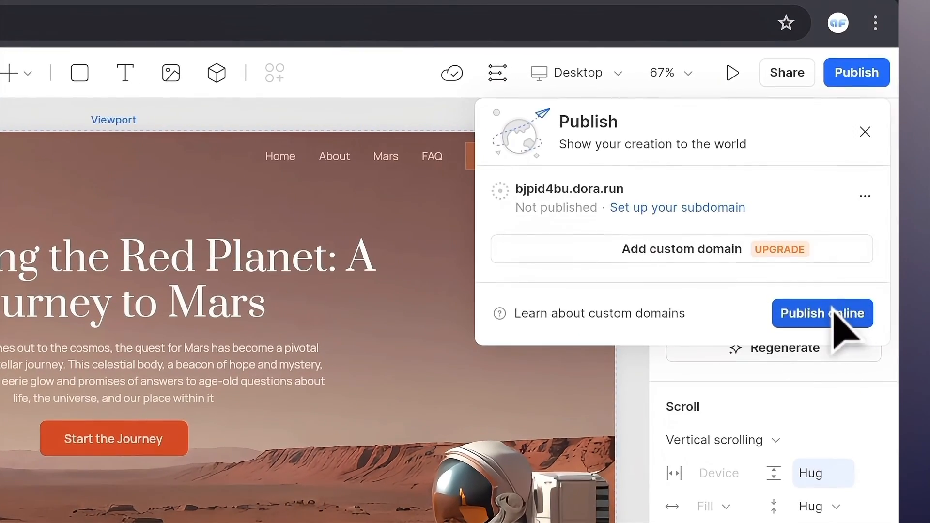
Publish the original Mars page live online to its dora.run subdomain
click(821, 313)
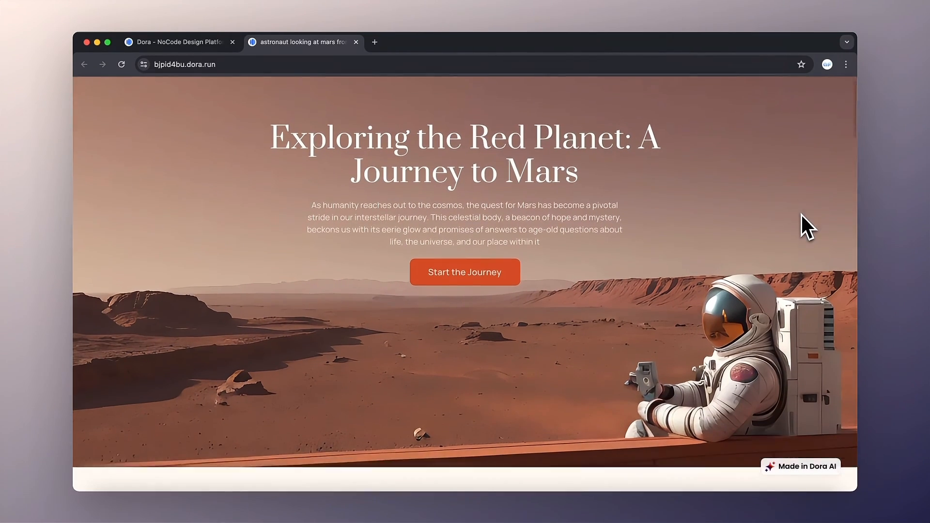
scroll(down, 3)
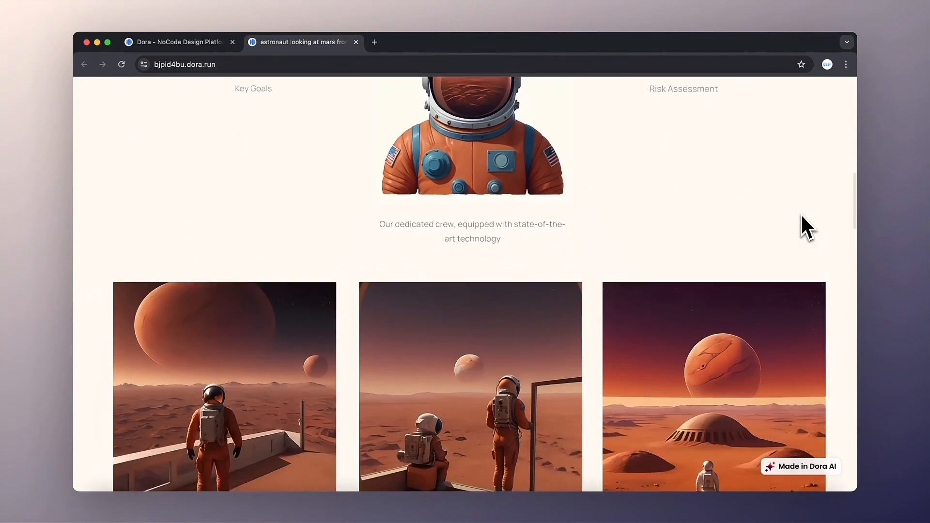
scroll(down, 3)
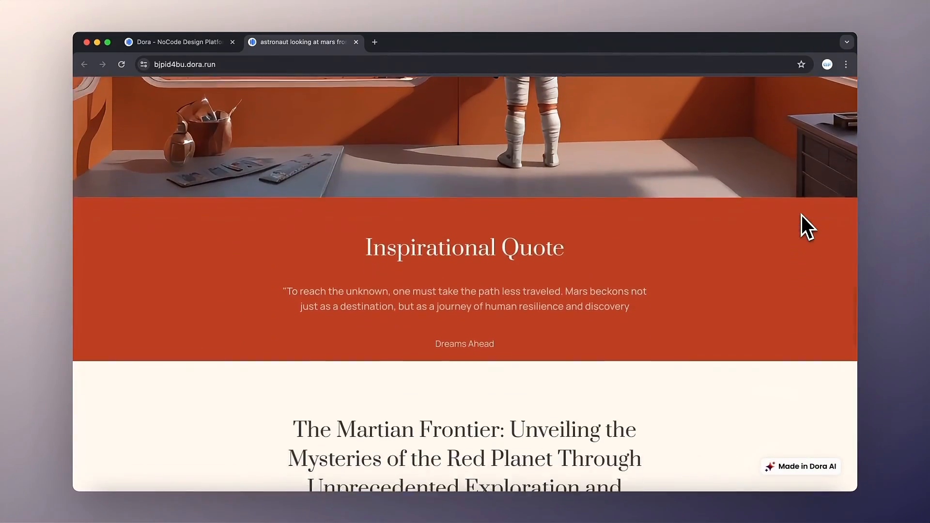
scroll(down, 3)
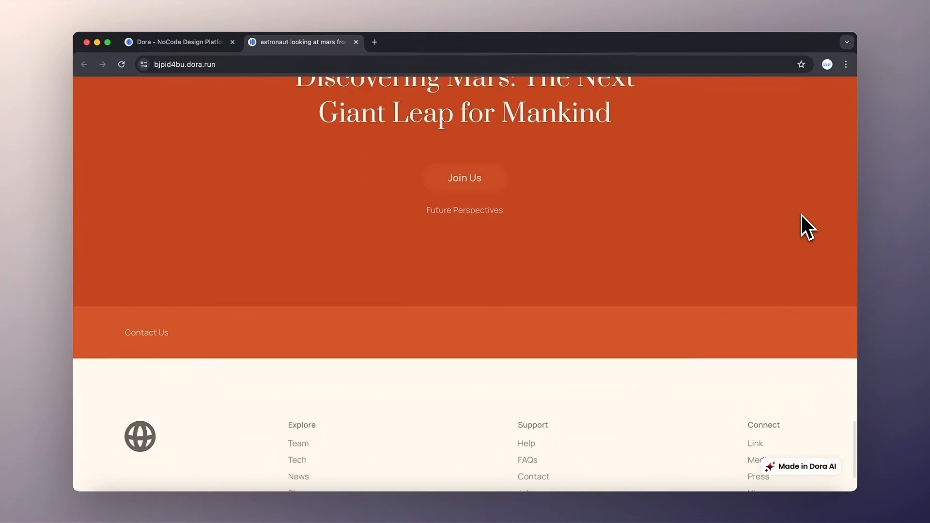